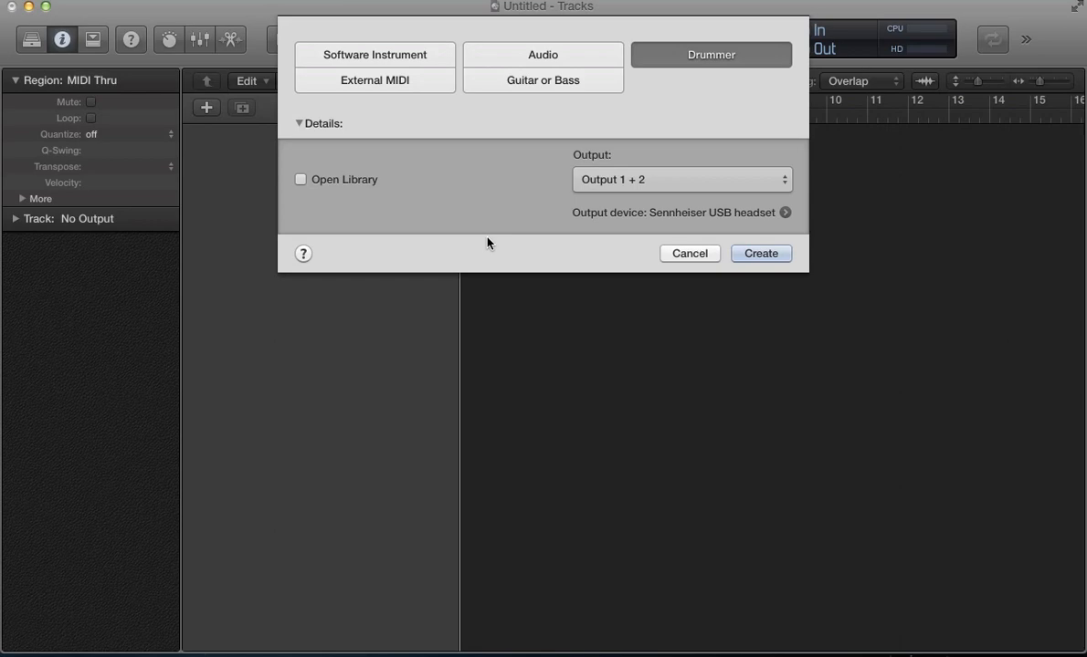
{"action": "mouse_move", "coordinate": [760, 252]}
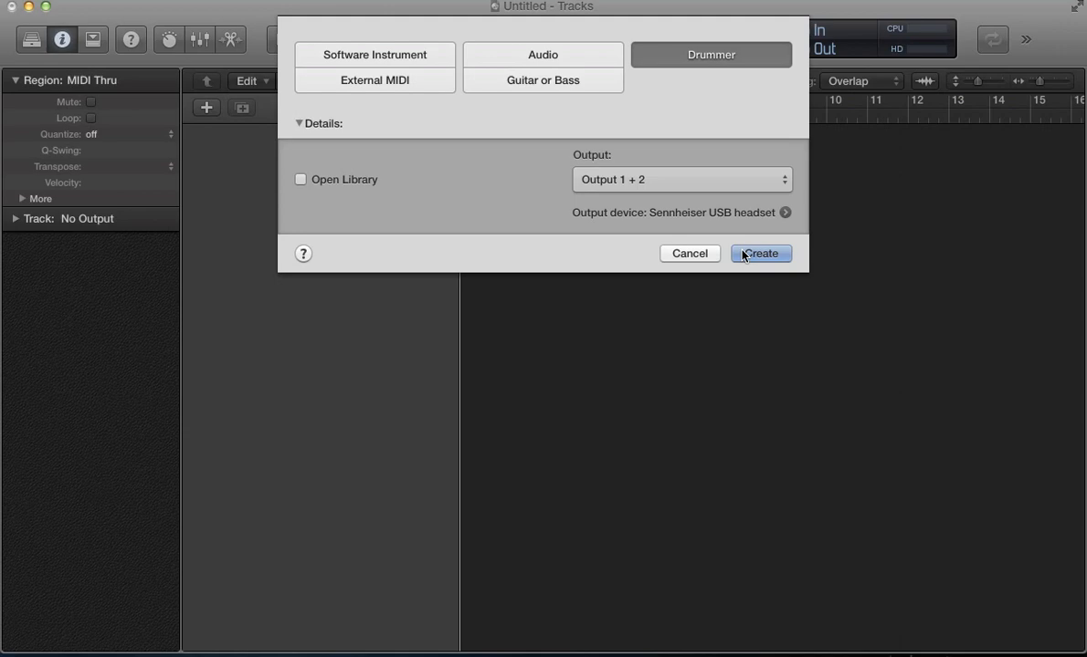
Step: Create the Drummer track on Output 1 + 2, giving a SoCal track with Rock kit regions
{"action": "left_click", "coordinate": [760, 252]}
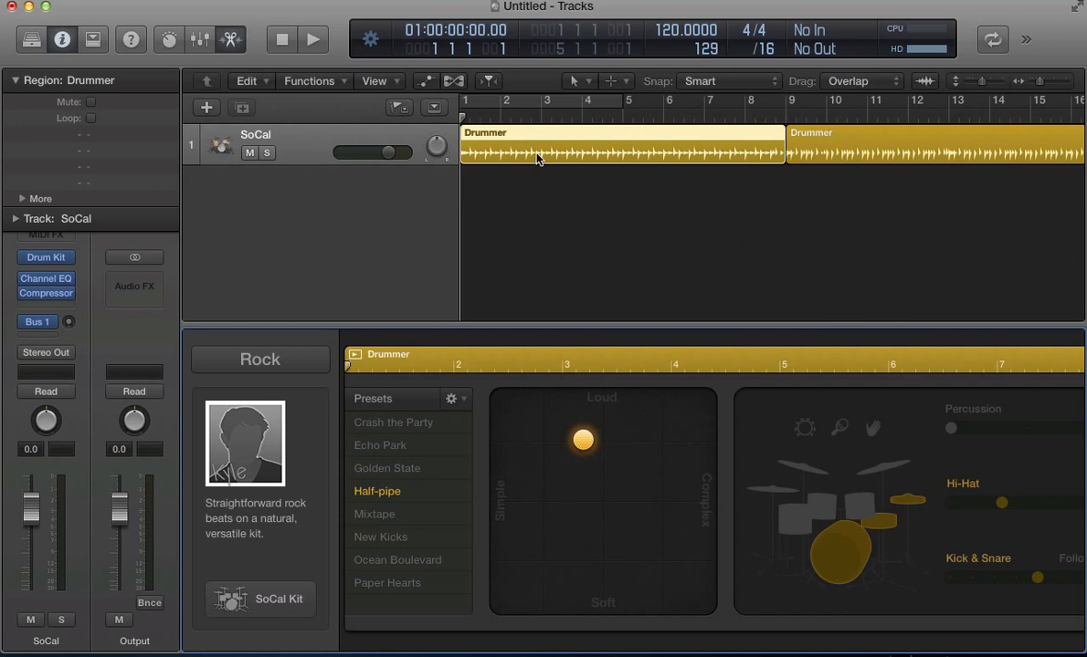
{"action": "mouse_move", "coordinate": [792, 177]}
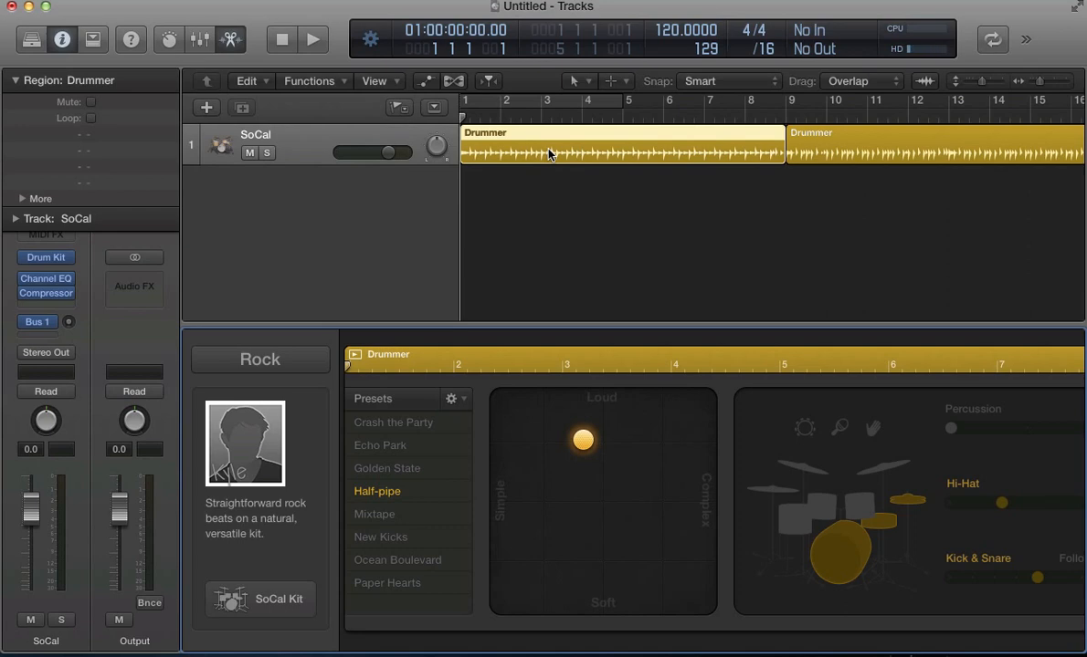
Step: Select the first Drummer region and simplify its pattern via the XY pad, keeping the Rock genre
{"action": "left_click", "coordinate": [312, 40]}
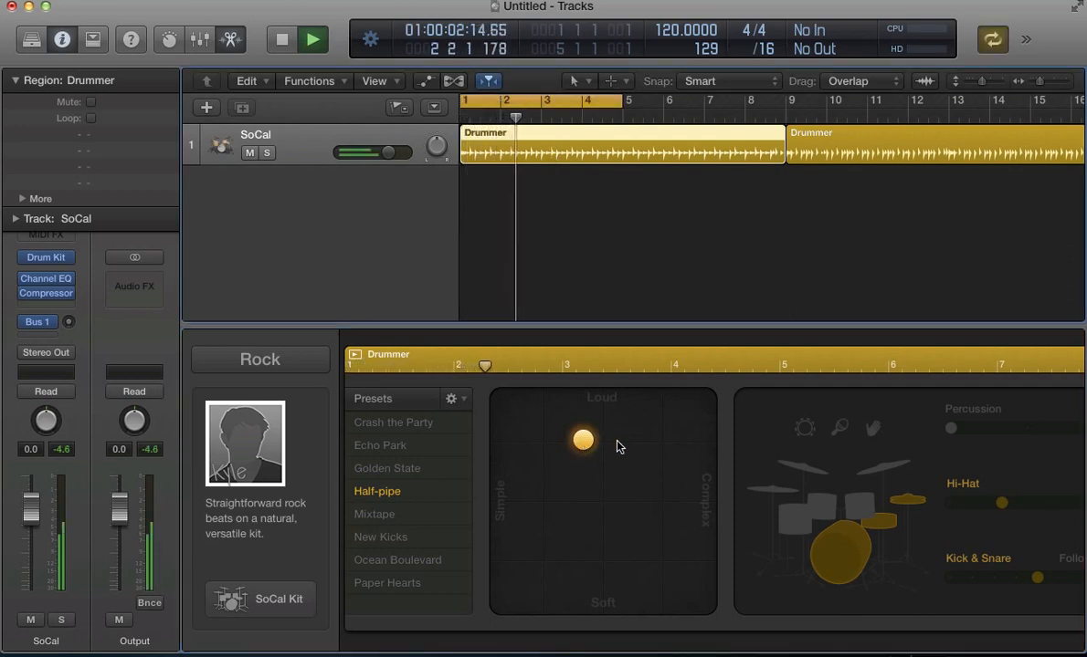
{"action": "left_click_drag", "start_coordinate": [582, 441], "coordinate": [705, 400]}
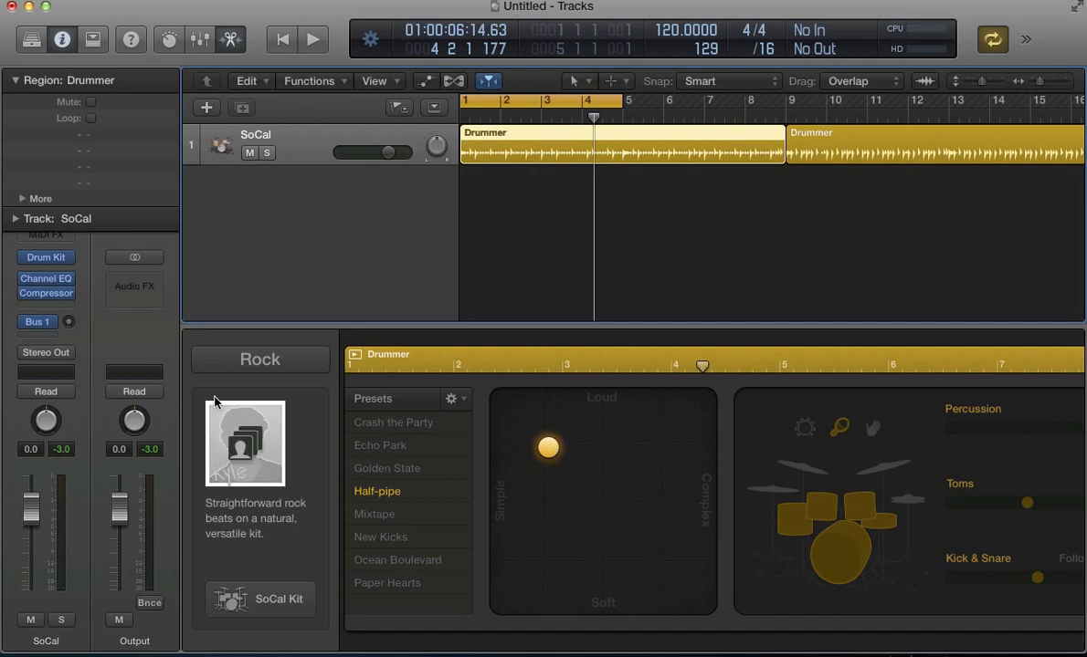
{"action": "left_click", "coordinate": [259, 358]}
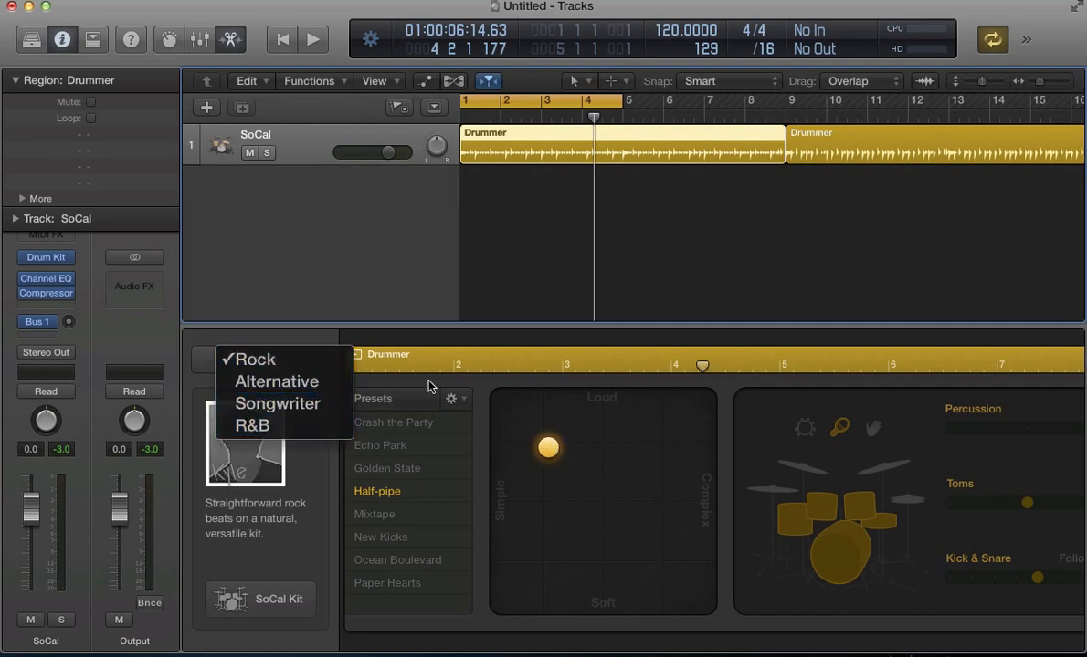
{"action": "left_click", "coordinate": [255, 358]}
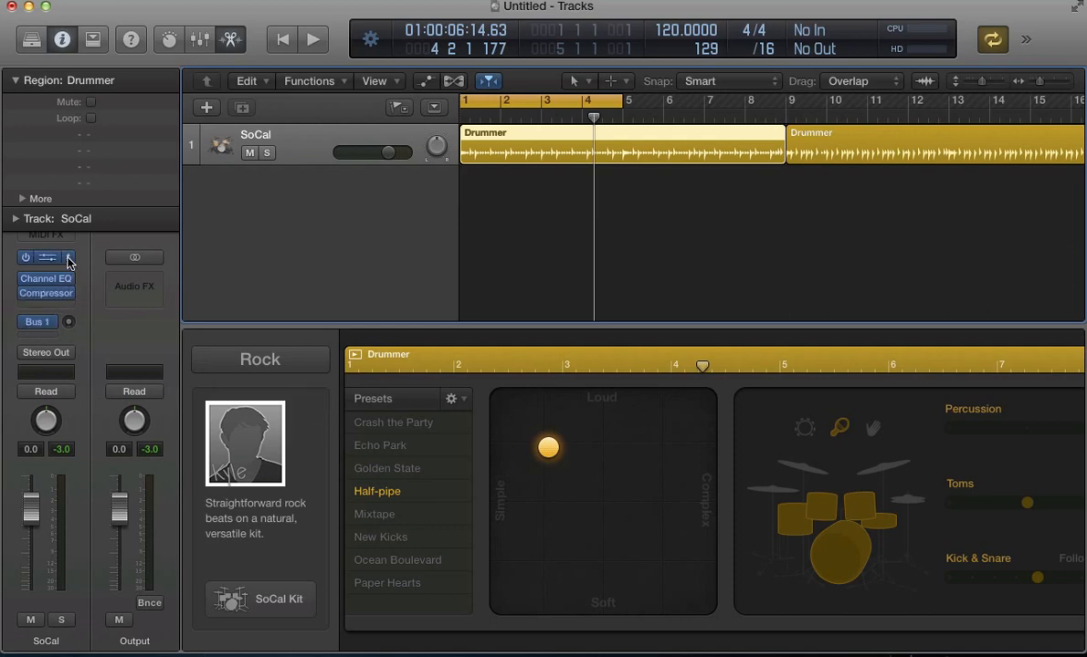
Step: Choose a different instrument plug-in for the Drum Kit slot, making the track Inst 1
{"action": "left_click", "coordinate": [46, 260]}
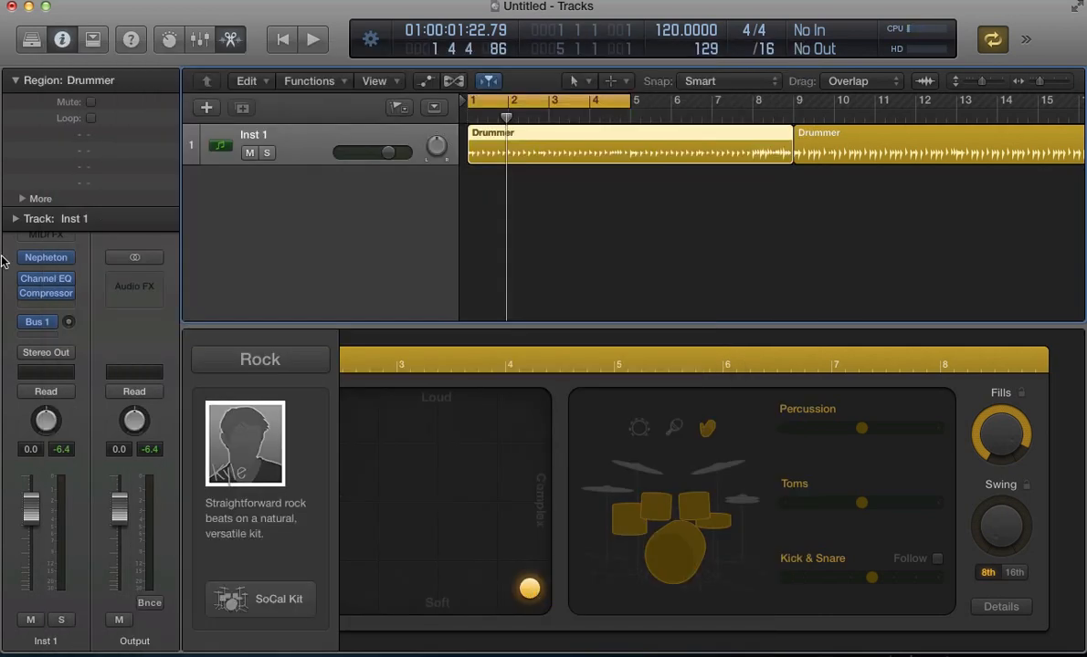
Step: Browse AU Instruments by manufacturer to load Native Instruments Machine 2 on the track
{"action": "left_click", "coordinate": [46, 255]}
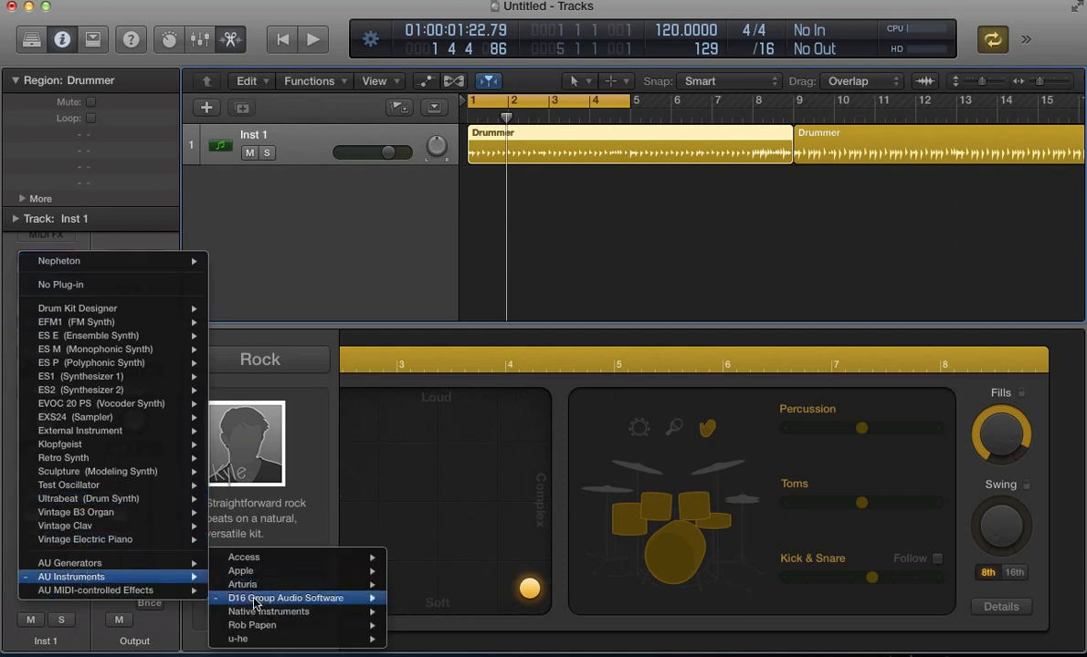
{"action": "mouse_move", "coordinate": [277, 613]}
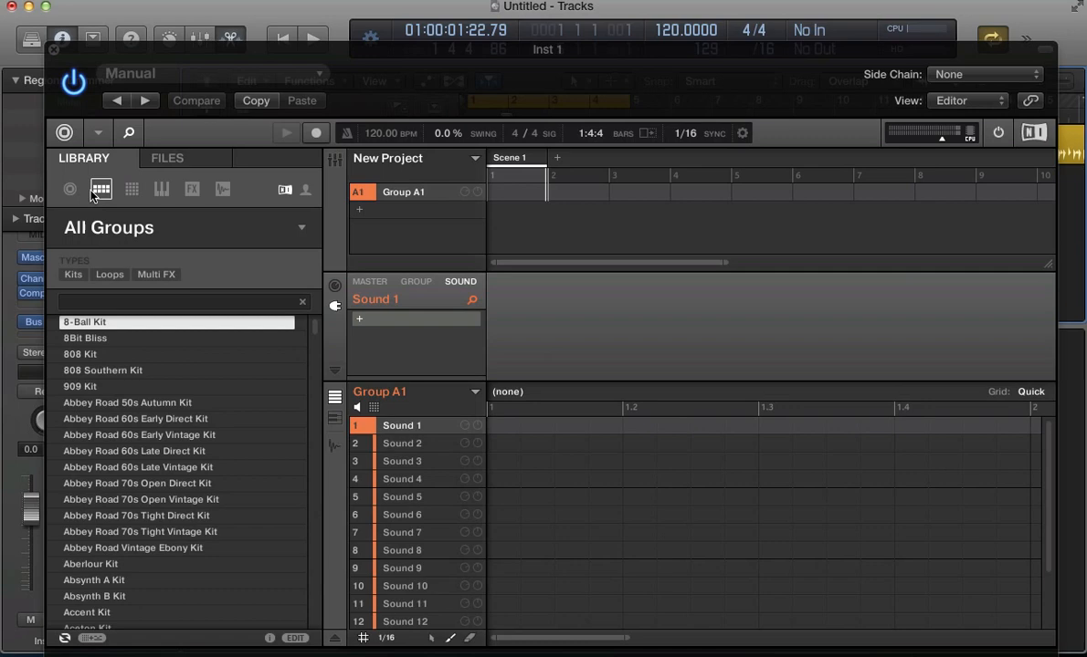
Step: Load the Apparat Kit and audition its Snare, ClosedHH and Clap Apparat sounds
{"action": "scroll", "scroll_direction": "down", "scroll_amount": 3}
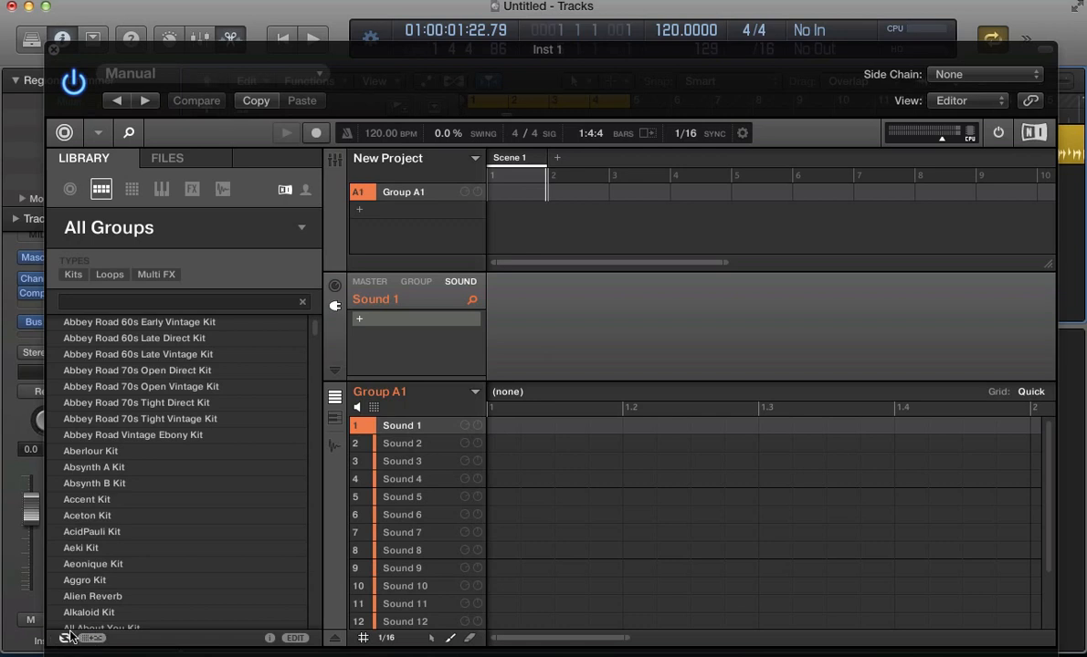
{"action": "scroll", "scroll_direction": "down", "scroll_amount": 3}
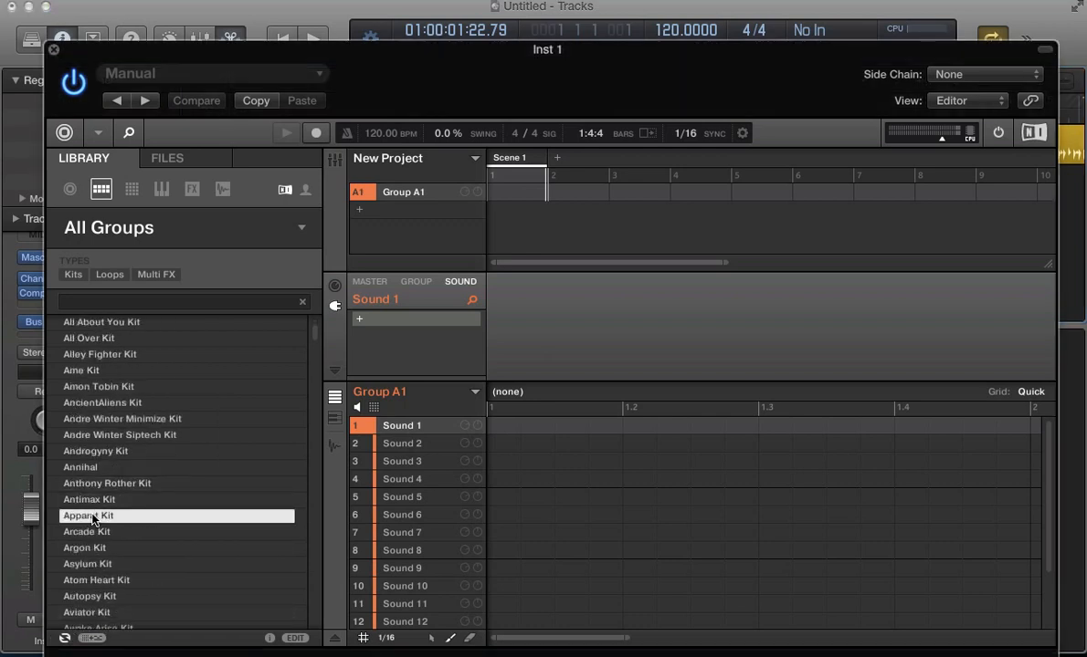
{"action": "double_click", "coordinate": [88, 515]}
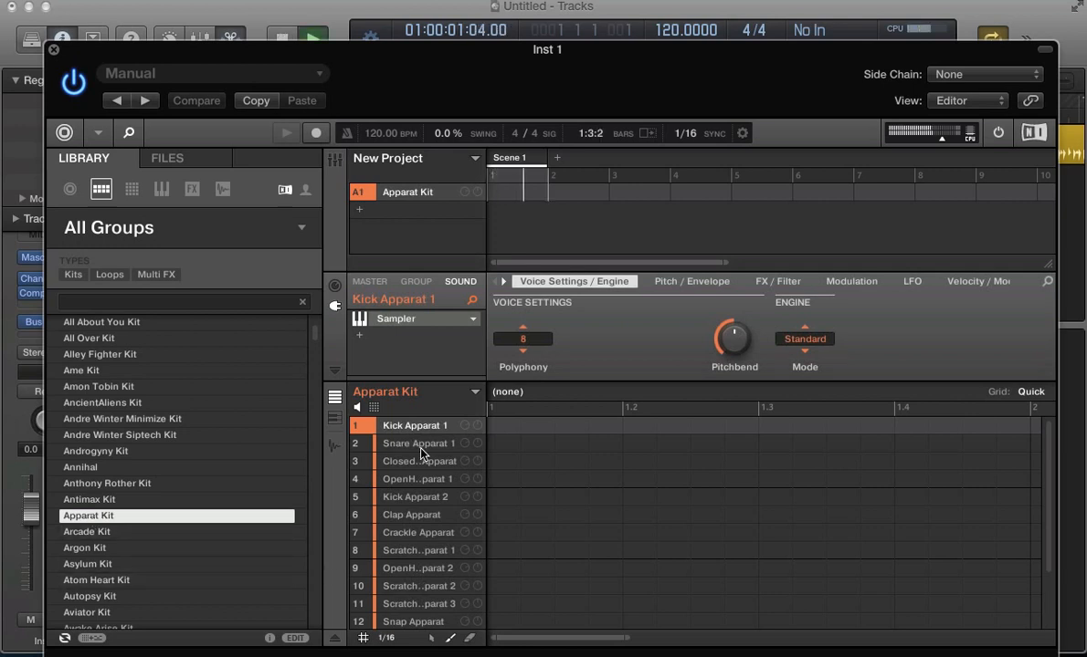
{"action": "left_click", "coordinate": [422, 444]}
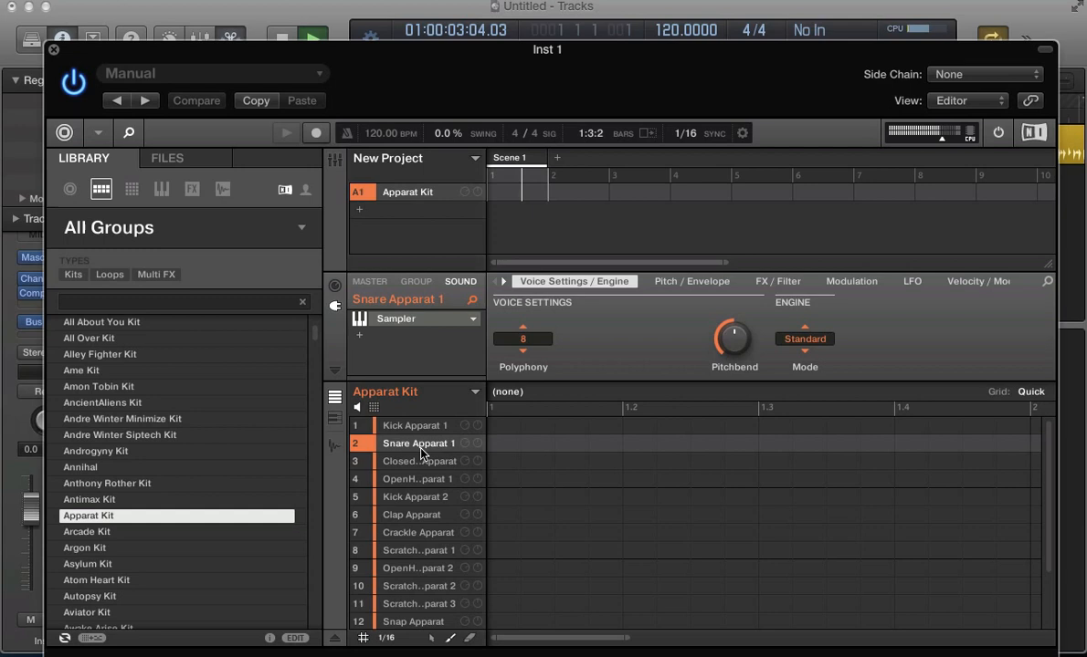
{"action": "left_click", "coordinate": [420, 460]}
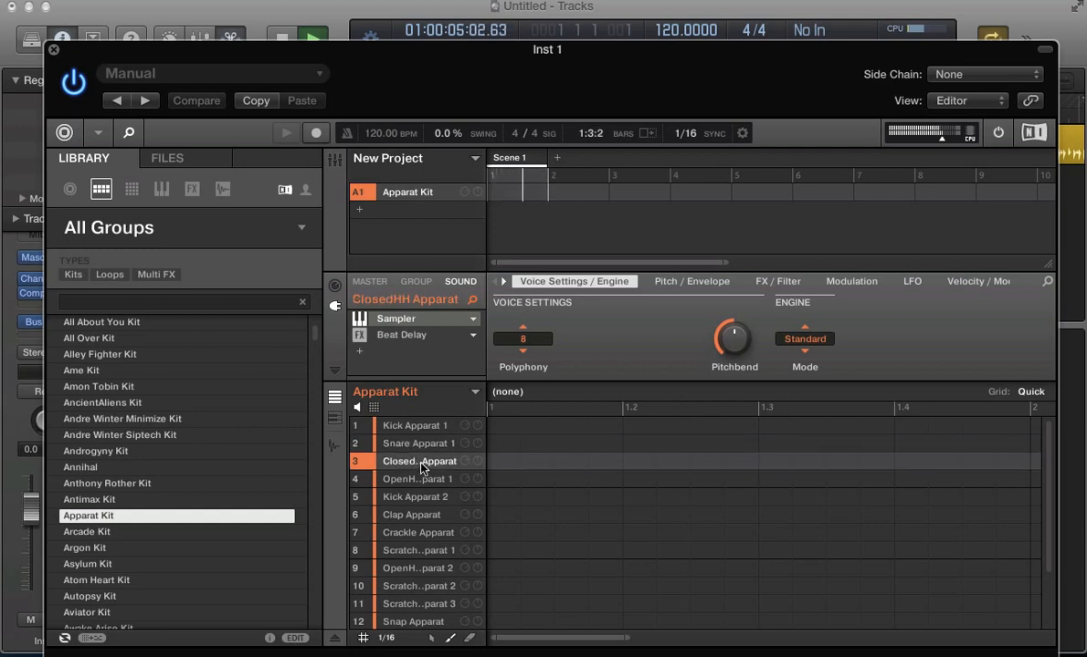
{"action": "left_click", "coordinate": [411, 515]}
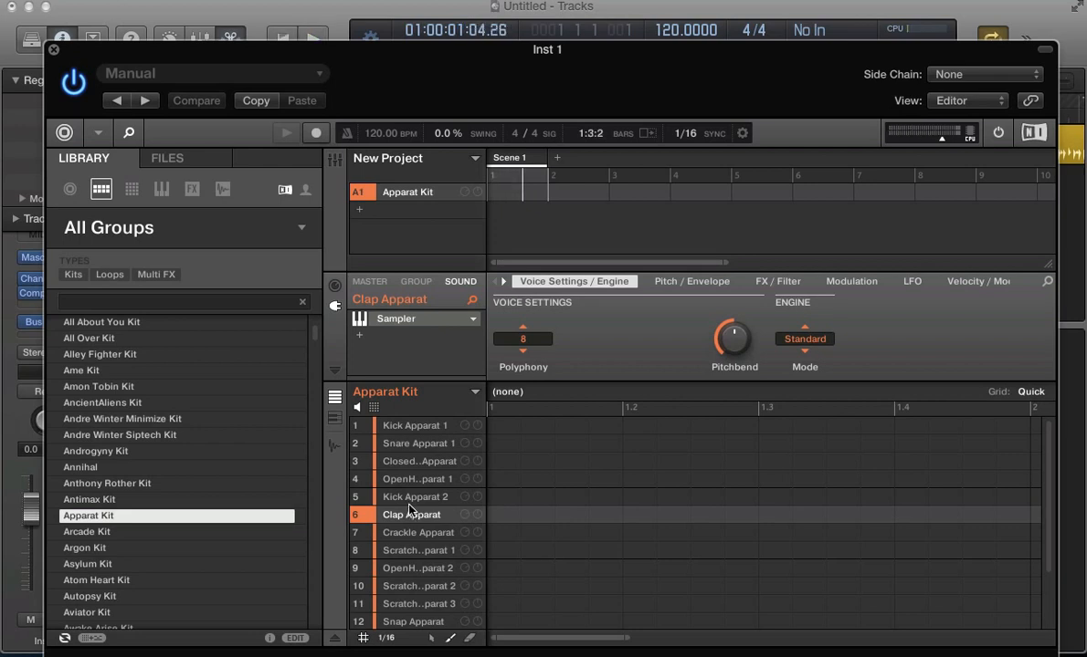
Step: Activate MIDI input for the whole Apparat Kit group in its Group settings
{"action": "left_click", "coordinate": [417, 461]}
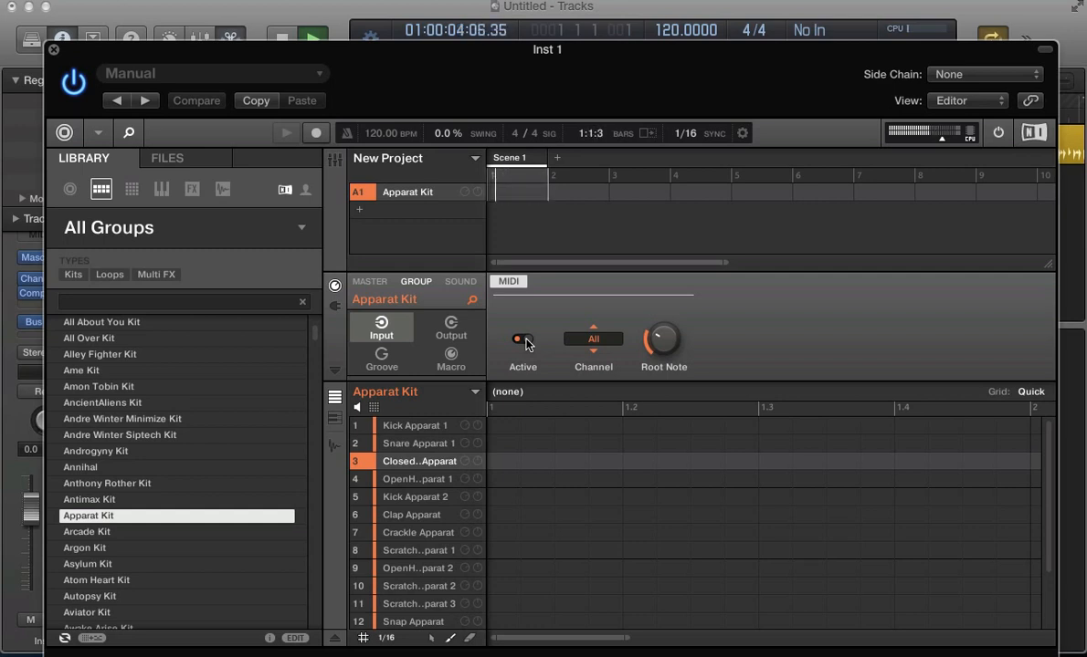
{"action": "left_click", "coordinate": [519, 338]}
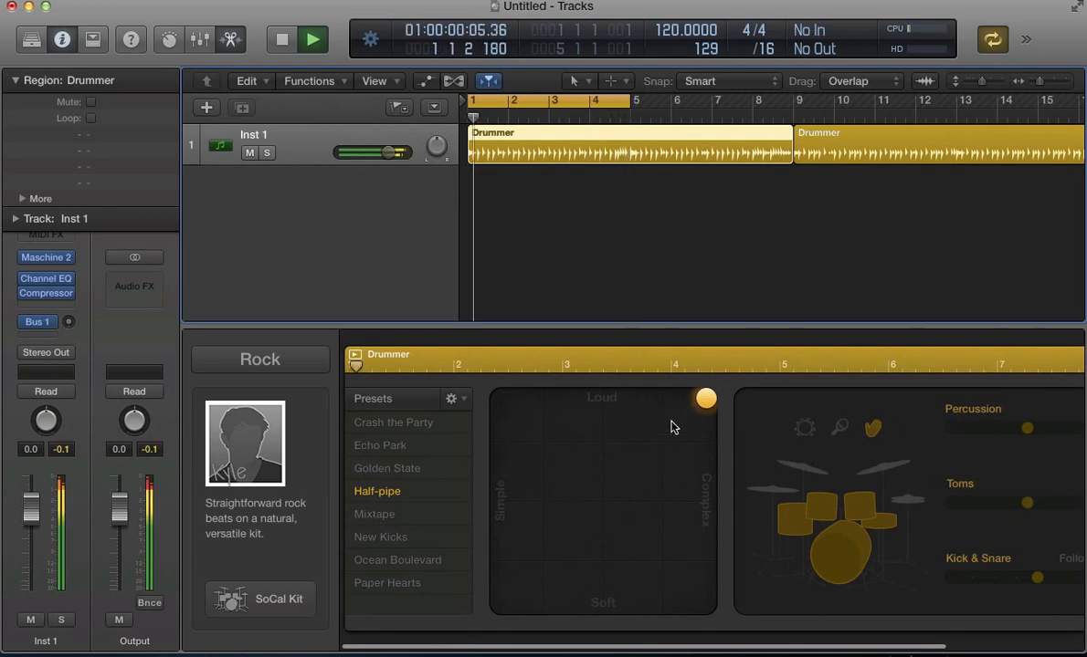
Step: Audition the Rock Half-pipe pattern repeatedly while bringing the hi-hat into the played kit
{"action": "left_click", "coordinate": [316, 40]}
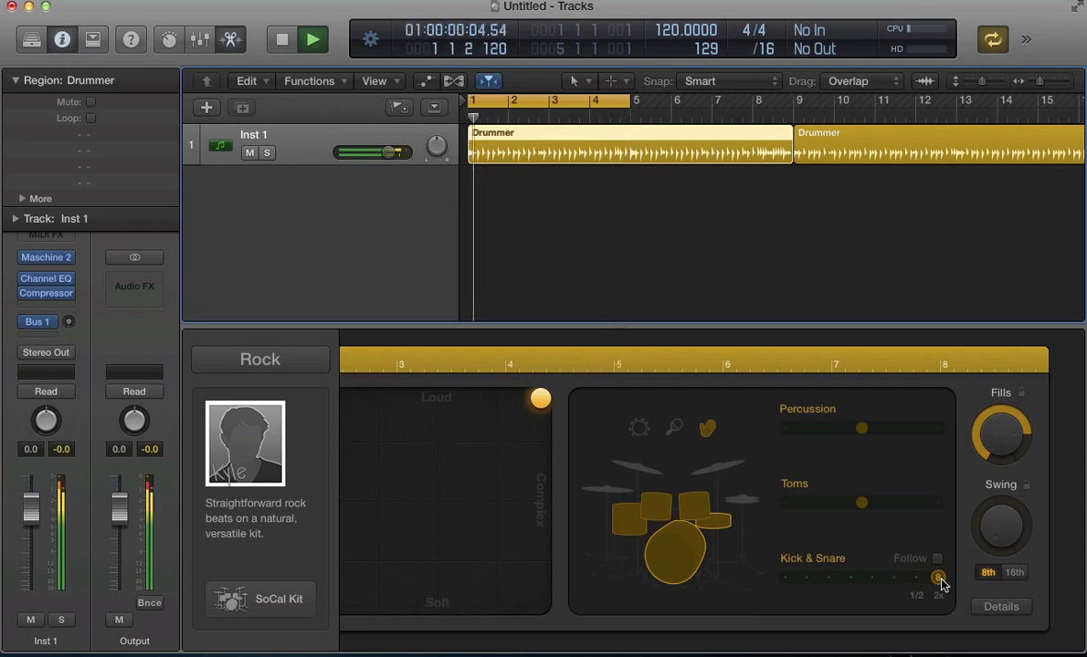
{"action": "left_click", "coordinate": [313, 41]}
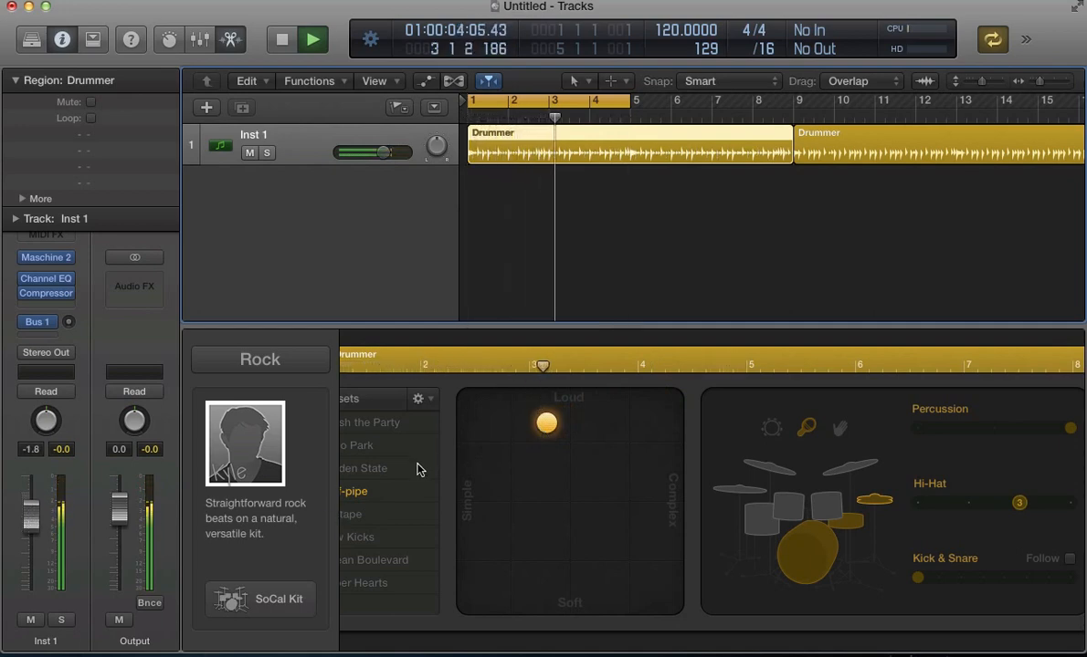
{"action": "left_click", "coordinate": [316, 40]}
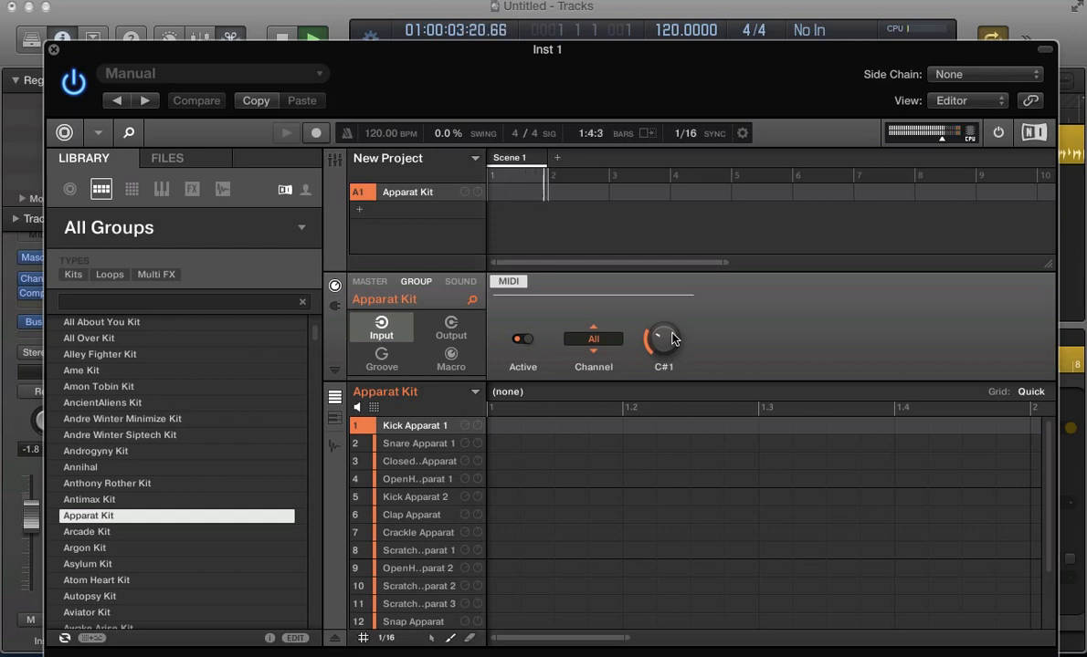
{"action": "left_click_drag", "start_coordinate": [663, 338], "coordinate": [663, 325]}
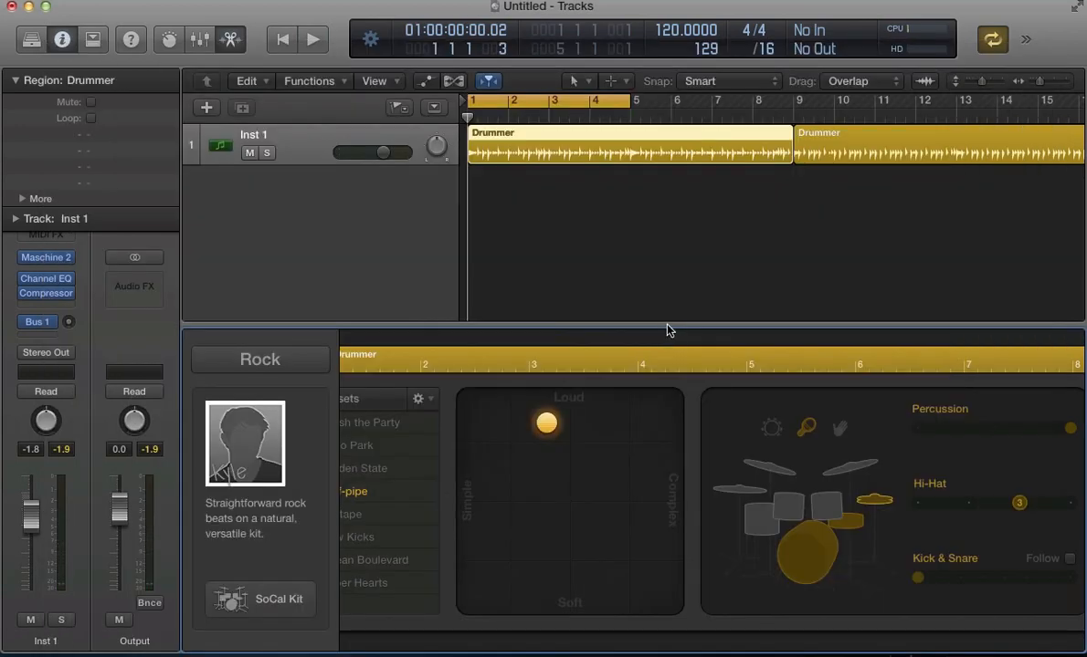
{"action": "mouse_move", "coordinate": [457, 166]}
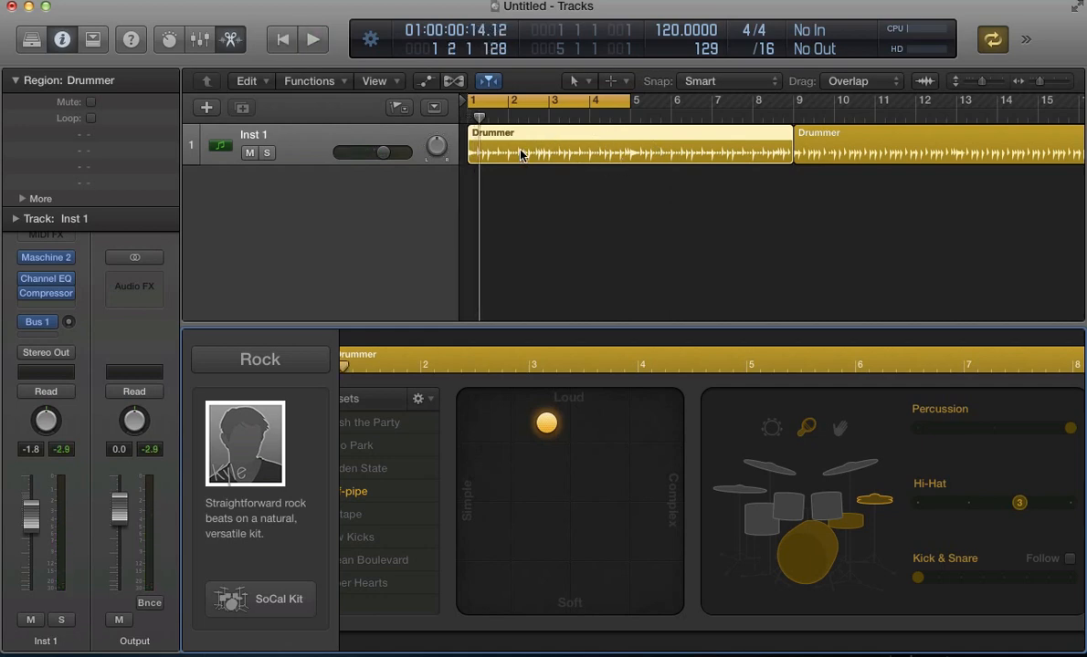
Step: Convert the first Drummer region into an ordinary MIDI region from its context menu
{"action": "right_click", "coordinate": [521, 154]}
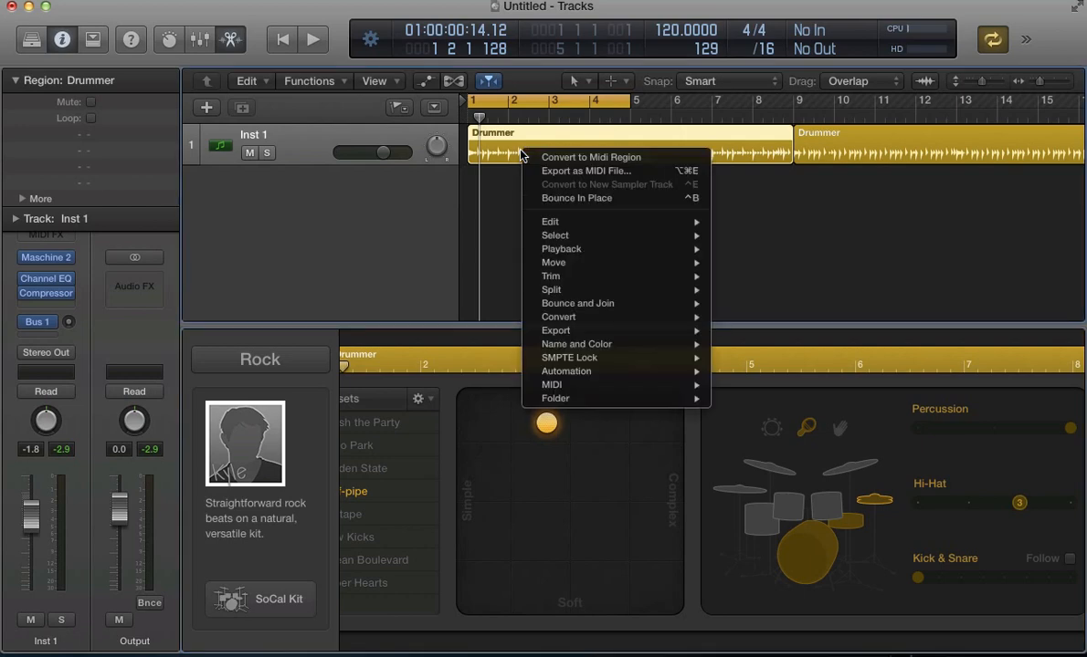
{"action": "mouse_move", "coordinate": [592, 157]}
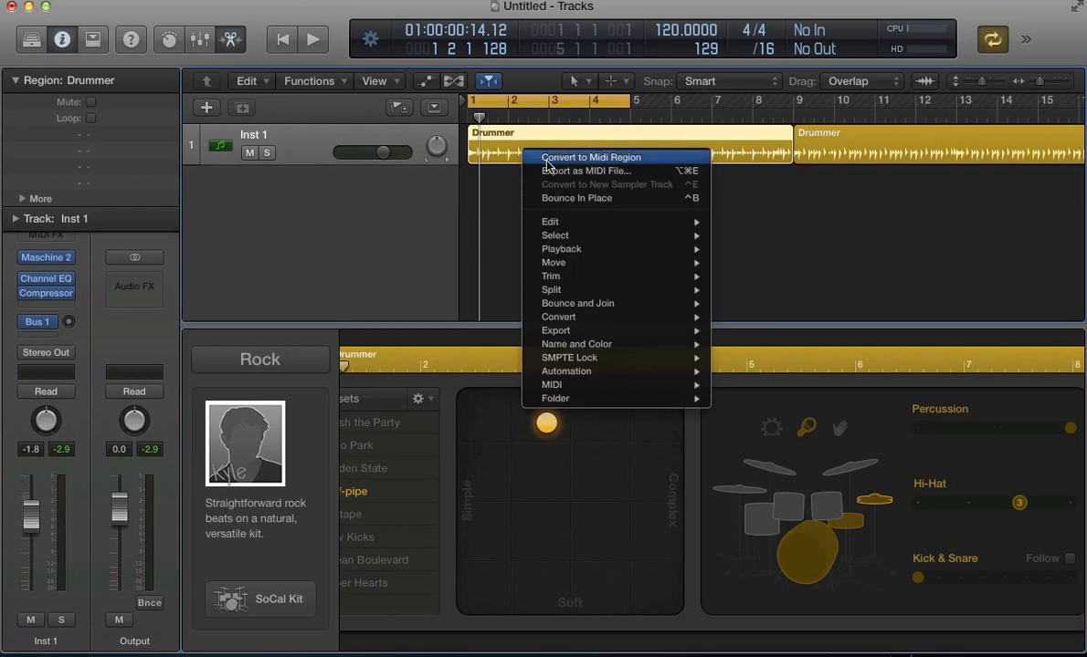
{"action": "left_click", "coordinate": [590, 157]}
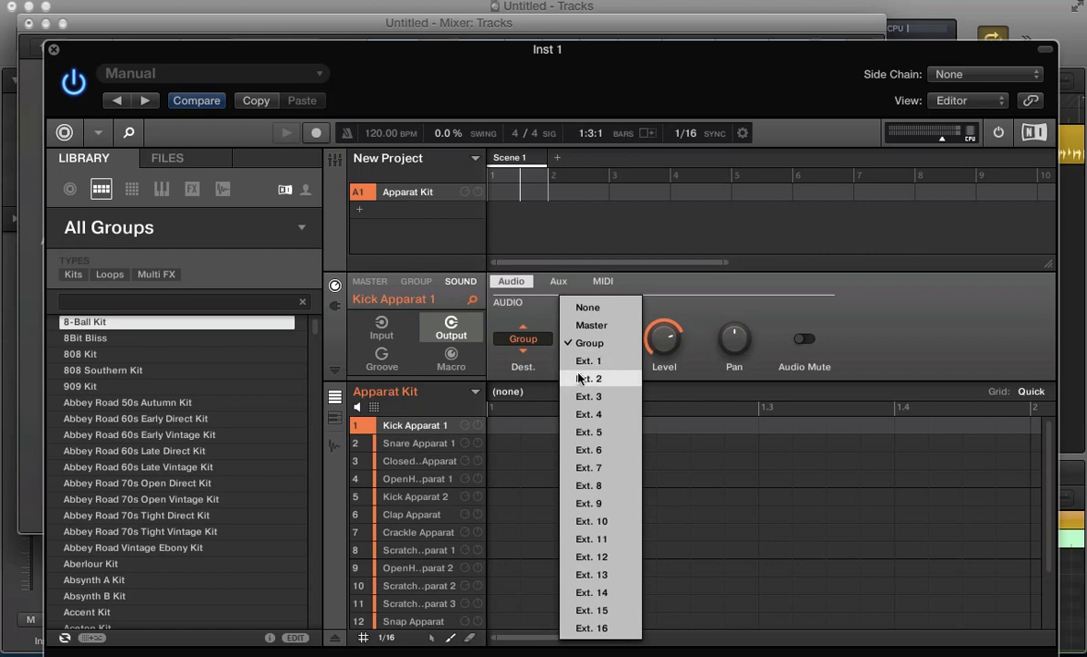
Step: Route Kick Apparat 1 and Snare Apparat 1 to their own Ext. outputs for separate aux channels
{"action": "left_click", "coordinate": [422, 443]}
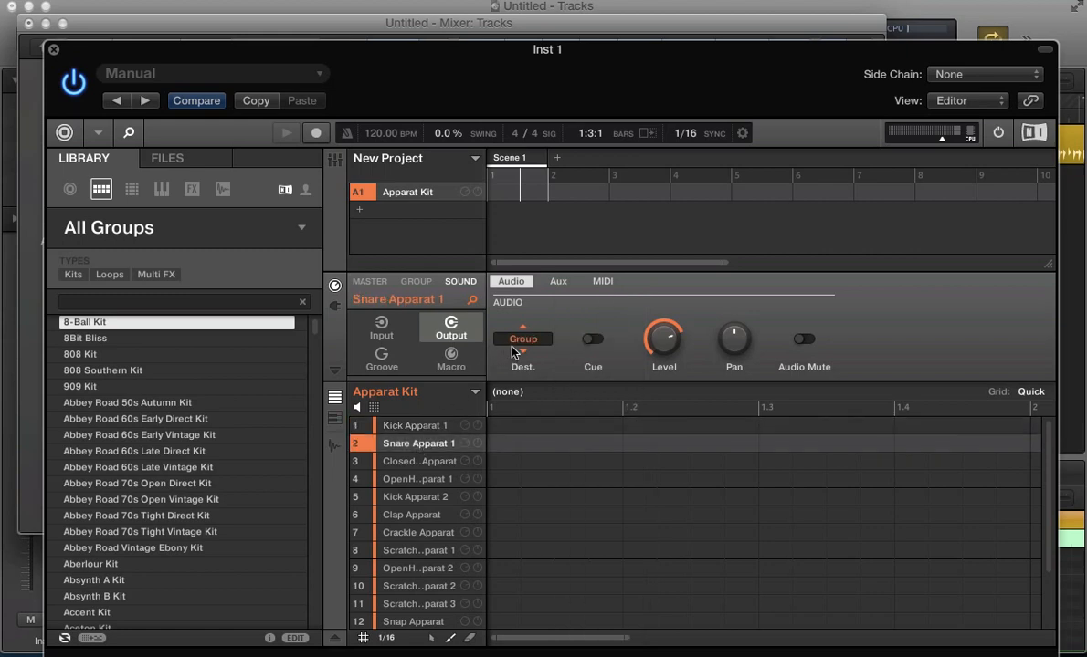
{"action": "left_click", "coordinate": [420, 460]}
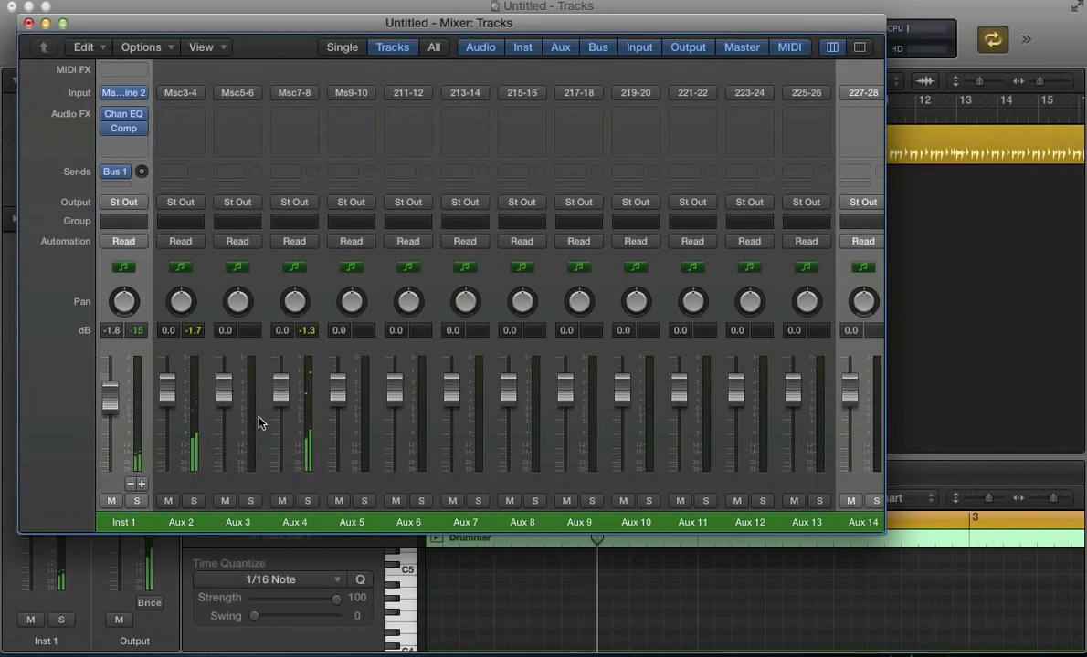
Step: Close the Mixer window so the converted MIDI region's notes show in the Piano Roll
{"action": "left_click_drag", "start_coordinate": [137, 424], "coordinate": [137, 383]}
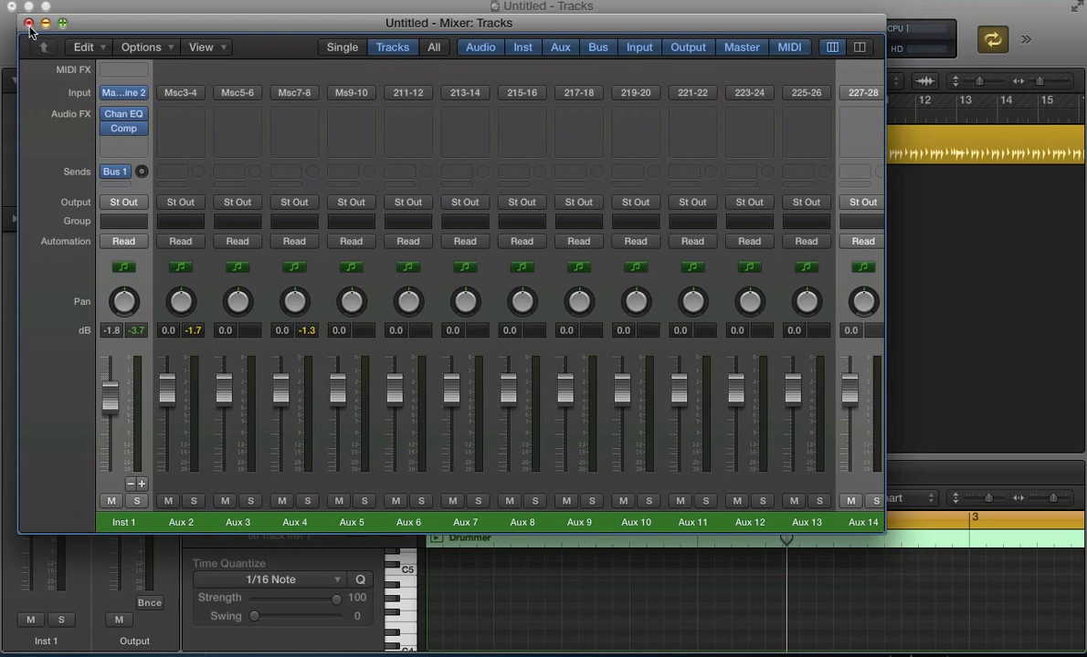
{"action": "left_click", "coordinate": [29, 24]}
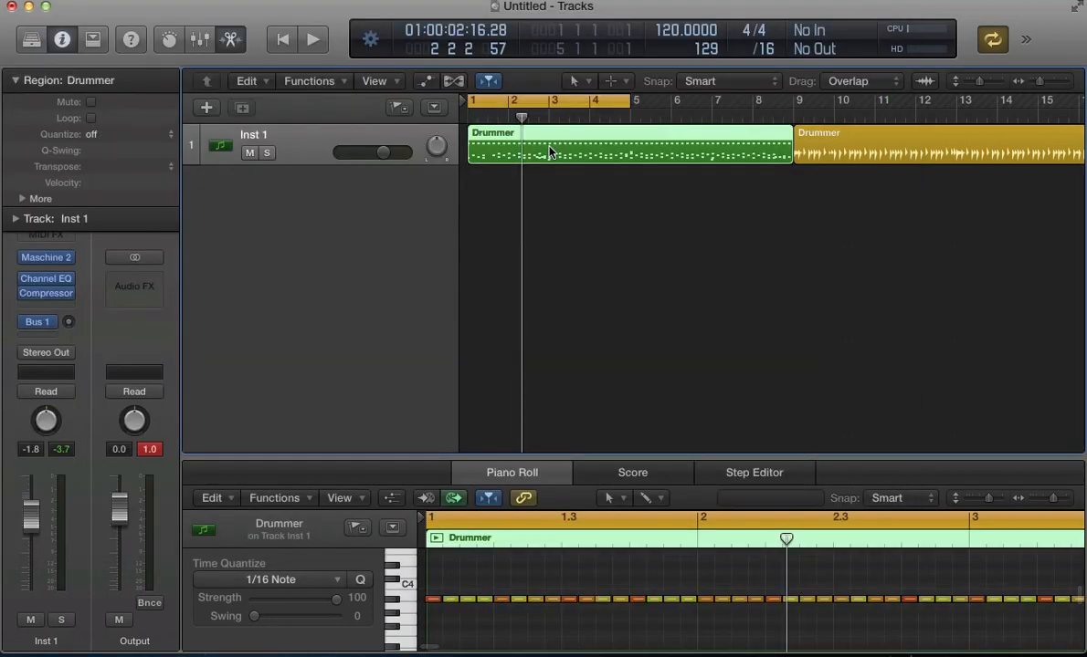
Step: Convert the green MIDI region back into a Drummer region via its context menu
{"action": "right_click", "coordinate": [552, 151]}
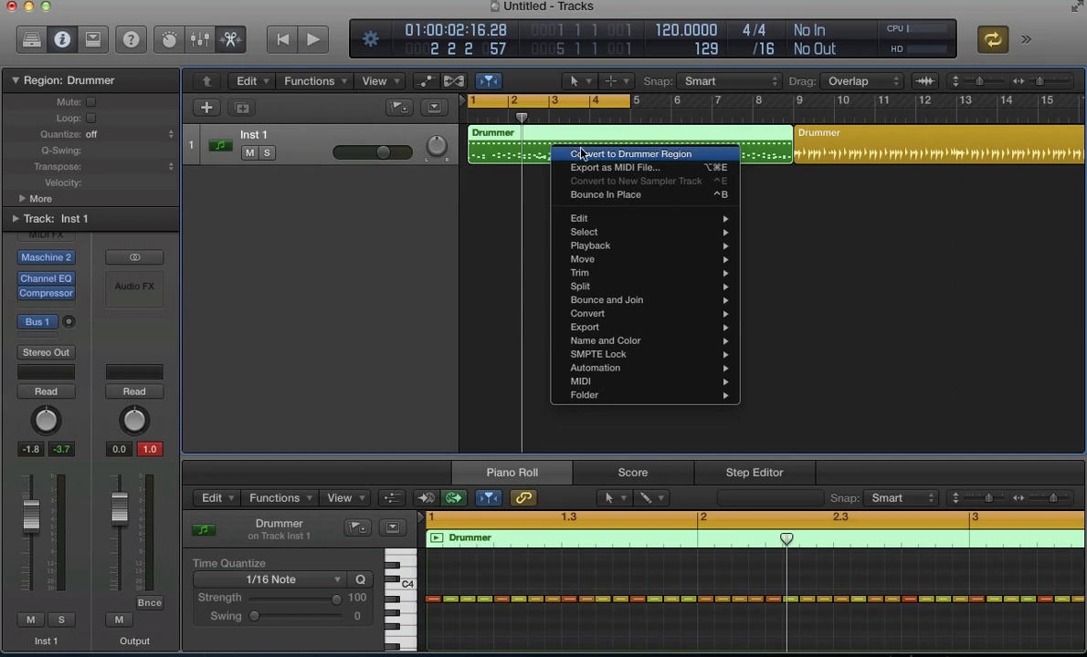
{"action": "left_click", "coordinate": [632, 153]}
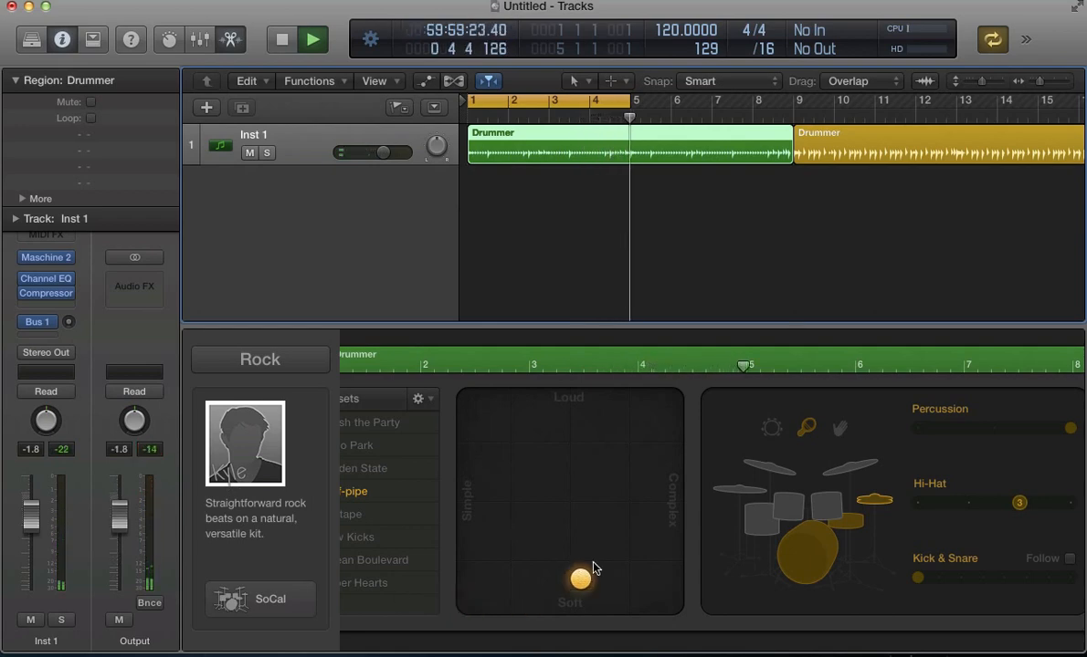
Step: Move the XY pad puck toward Loud and Complex, then play from bar one
{"action": "left_click_drag", "start_coordinate": [581, 581], "coordinate": [665, 468]}
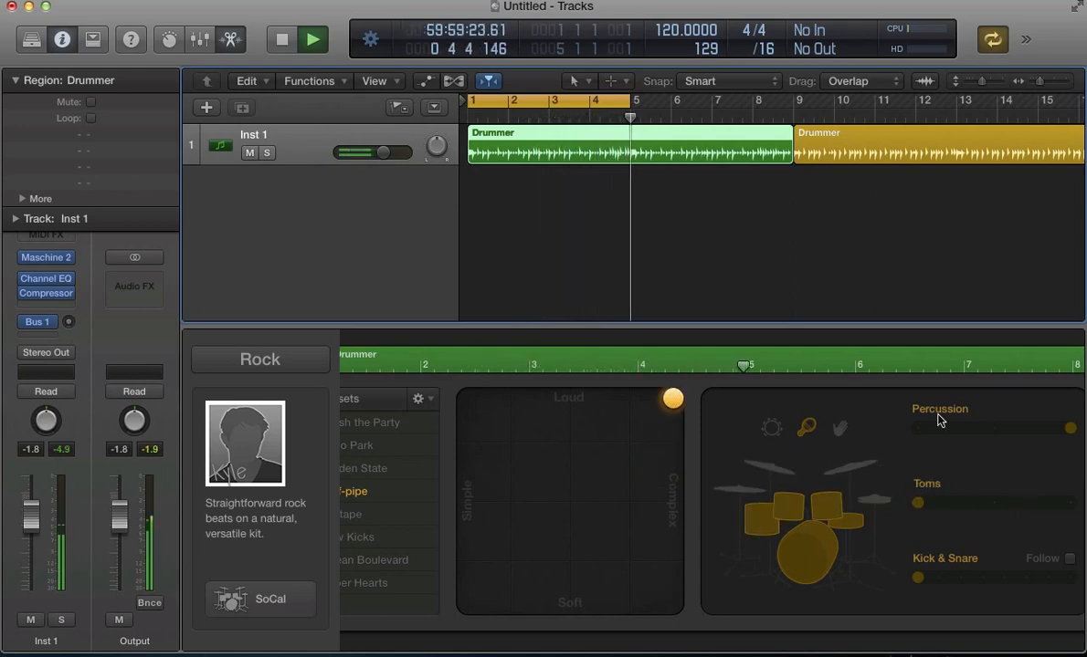
{"action": "left_click", "coordinate": [281, 41]}
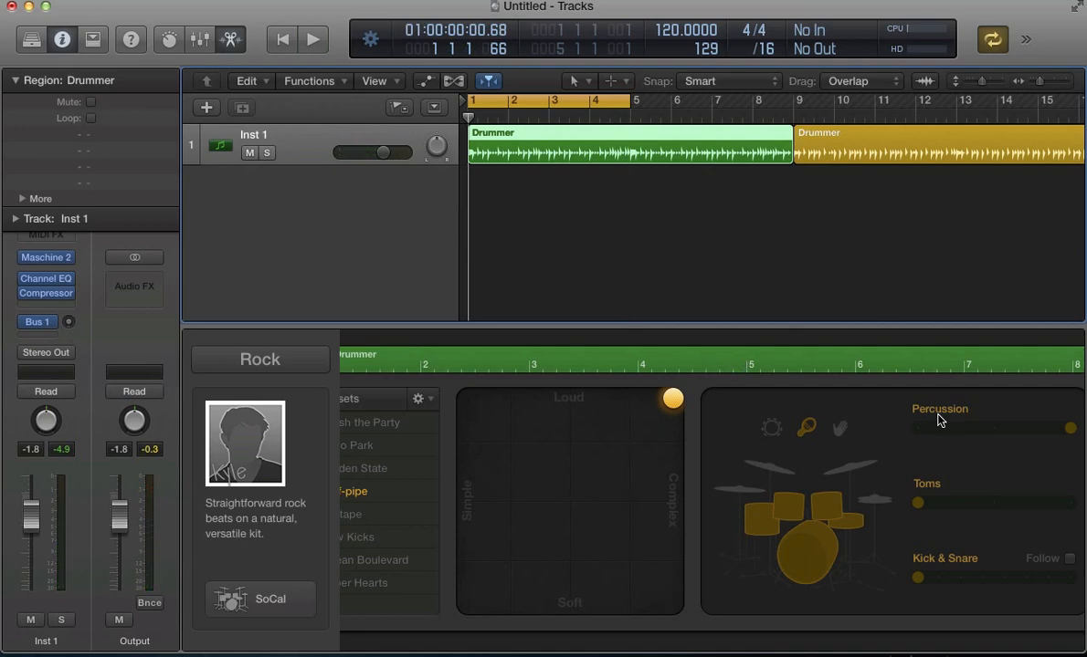